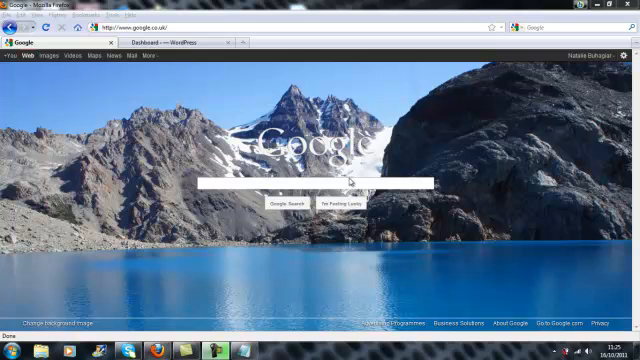
Step: Search Google for 'keyword tool' to surface Google AdWords' Keyword Tool
{"action": "type", "text": "keywor"}
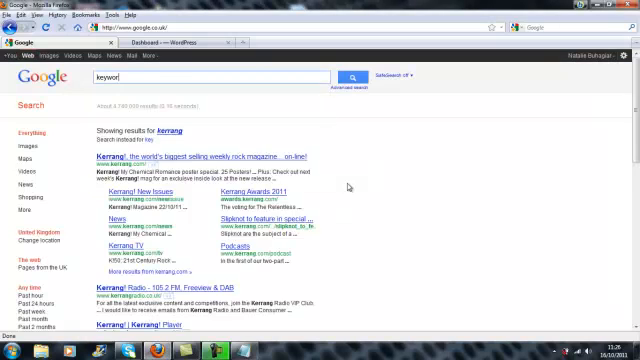
{"action": "type", "text": "keyword tool"}
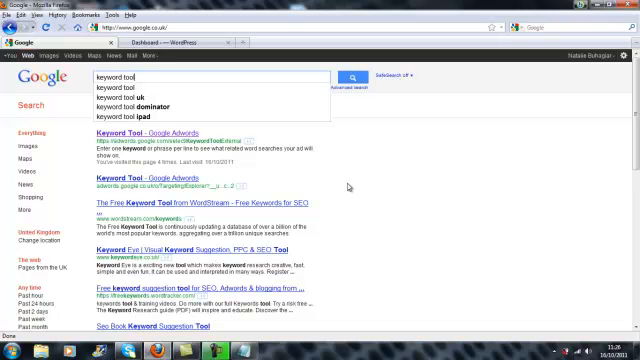
{"action": "mouse_move", "coordinate": [147, 138]}
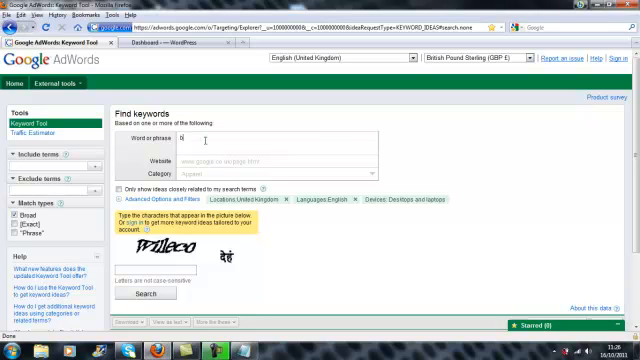
Step: Enter 'best home based business opportunity' as the word or phrase
{"action": "type", "text": "best home"}
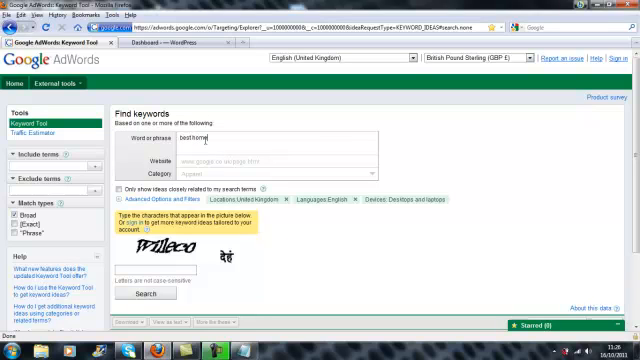
{"action": "type", "text": "based b"}
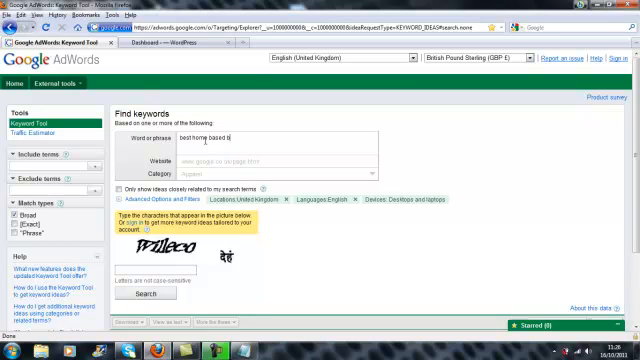
{"action": "type", "text": "usiness"}
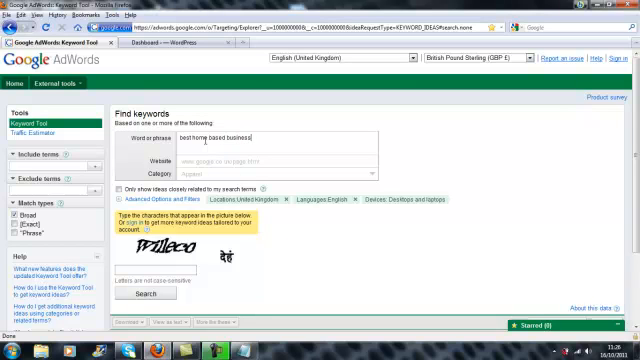
{"action": "type", "text": "opport"}
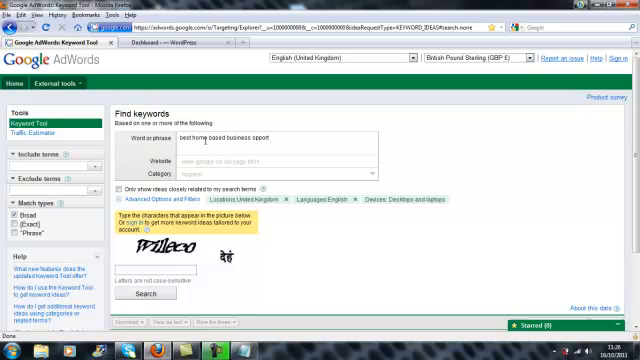
{"action": "type", "text": "unity"}
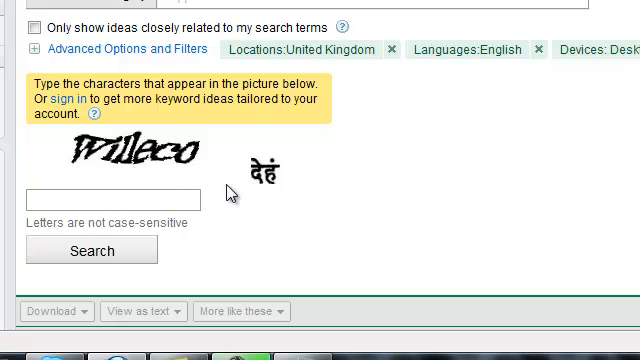
Step: Enter the captcha characters 'willeco' and submit the keyword ideas search
{"action": "type", "text": "wille"}
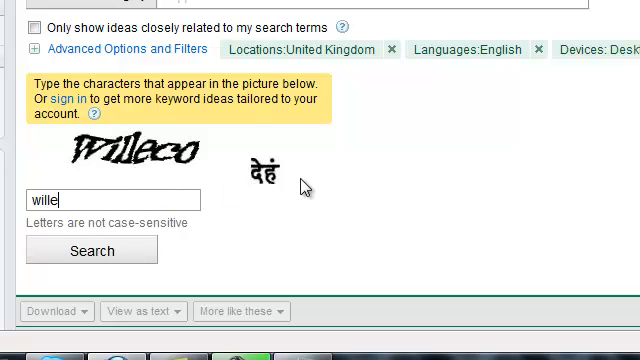
{"action": "type", "text": "co"}
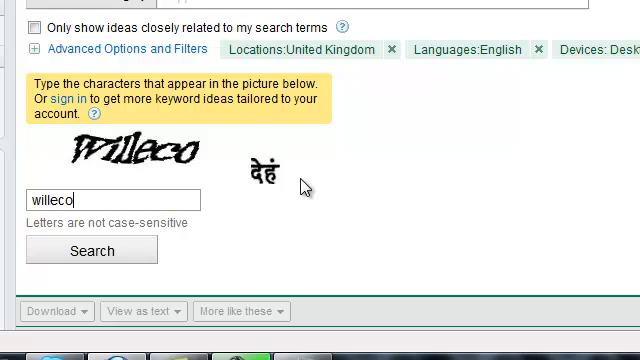
{"action": "left_click", "coordinate": [90, 250]}
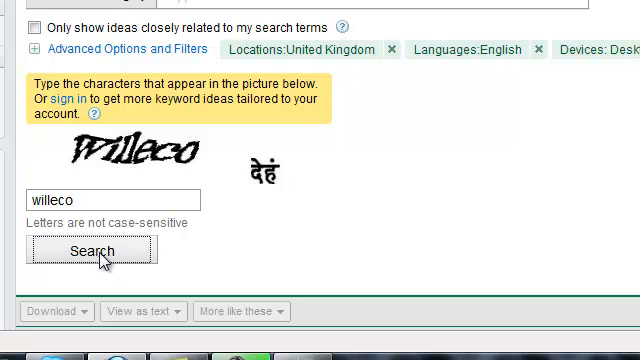
{"action": "left_click", "coordinate": [92, 249]}
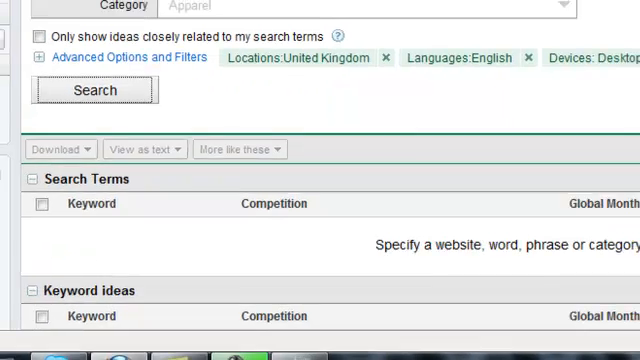
Step: Run the search and scroll to the 1,900 monthly searches and 100 keyword ideas
{"action": "left_click", "coordinate": [93, 90]}
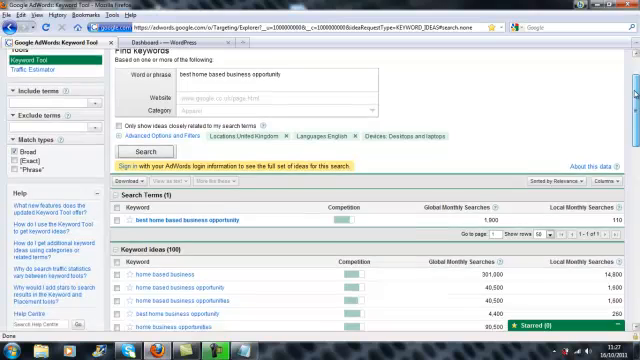
{"action": "scroll", "scroll_direction": "down", "scroll_amount": 3}
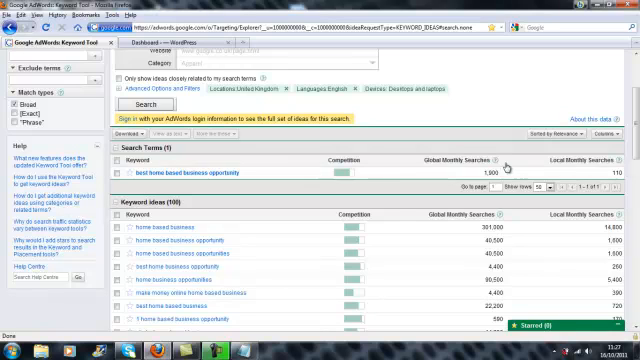
{"action": "mouse_move", "coordinate": [488, 166]}
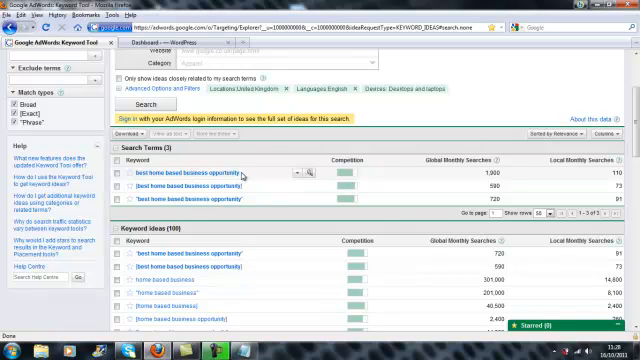
{"action": "mouse_move", "coordinate": [327, 177]}
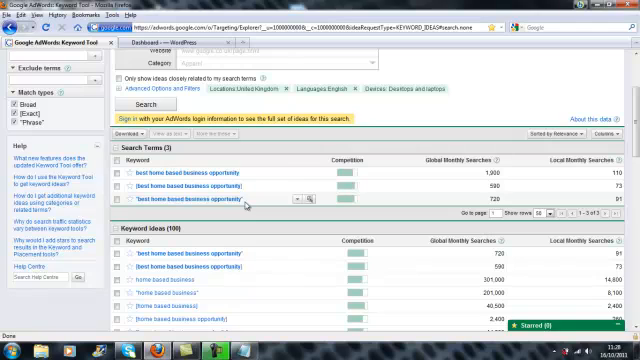
{"action": "mouse_move", "coordinate": [240, 207]}
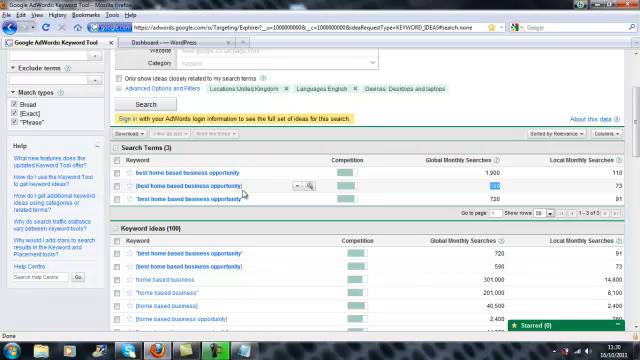
{"action": "mouse_move", "coordinate": [251, 193]}
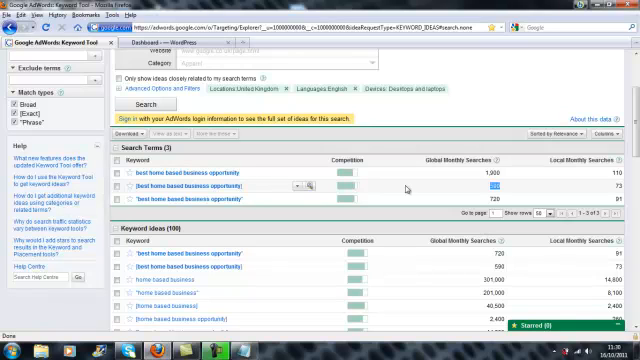
{"action": "mouse_move", "coordinate": [331, 145]}
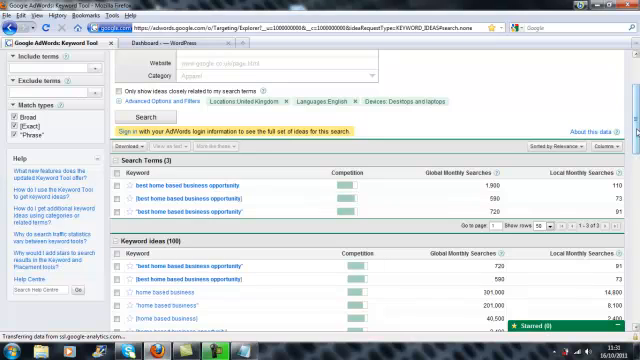
Step: Scroll down to the keyword ideas table showing 'home based business' at 201,000
{"action": "scroll", "scroll_direction": "down", "scroll_amount": 3}
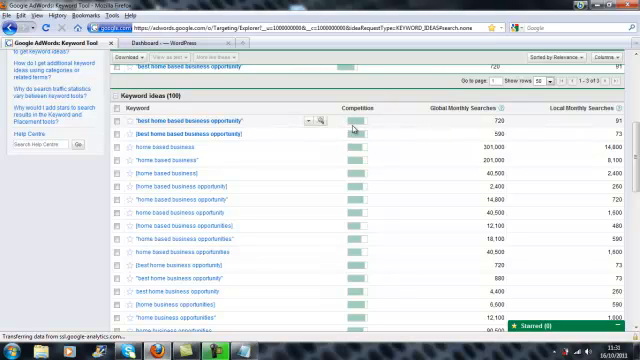
{"action": "mouse_move", "coordinate": [363, 130]}
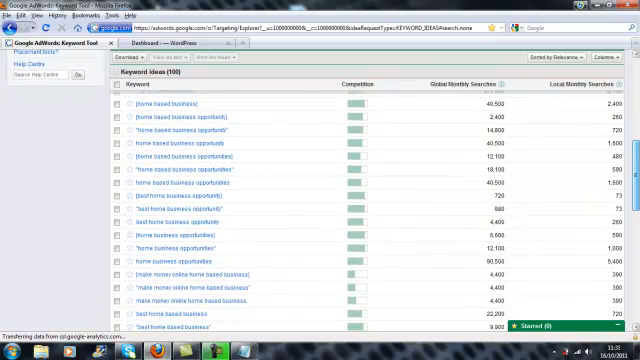
{"action": "scroll", "scroll_direction": "down", "scroll_amount": 3}
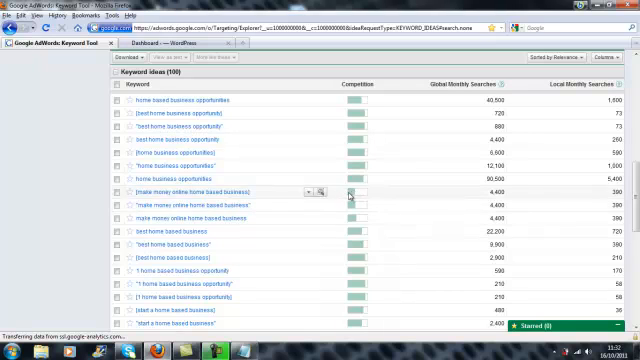
{"action": "mouse_move", "coordinate": [352, 190]}
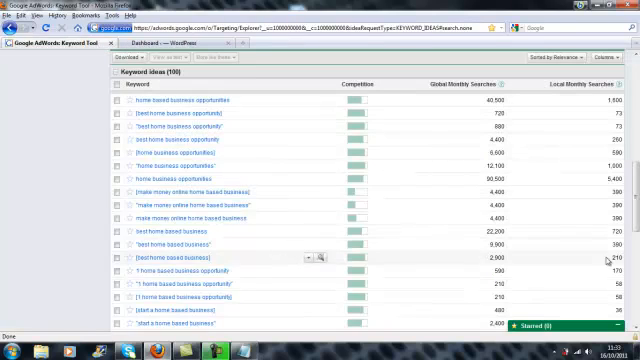
{"action": "scroll", "scroll_direction": "down", "scroll_amount": 3}
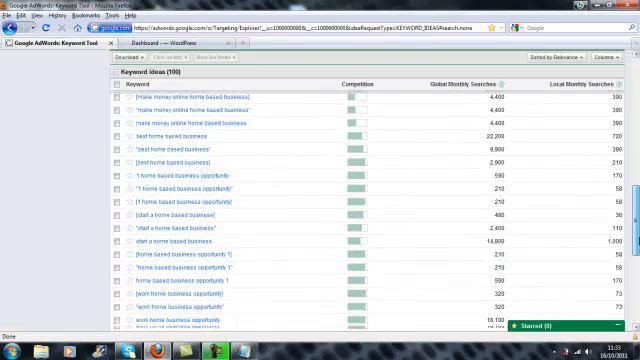
{"action": "scroll", "scroll_direction": "down", "scroll_amount": 3}
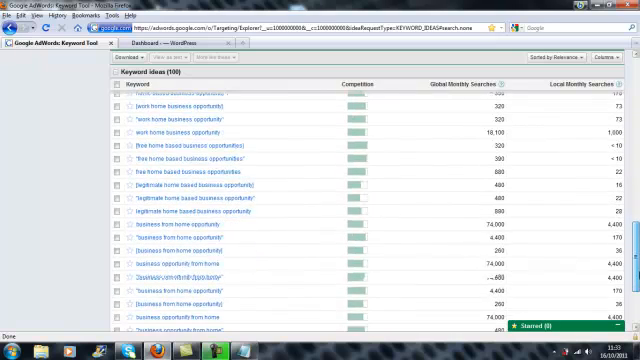
{"action": "scroll", "scroll_direction": "down", "scroll_amount": 3}
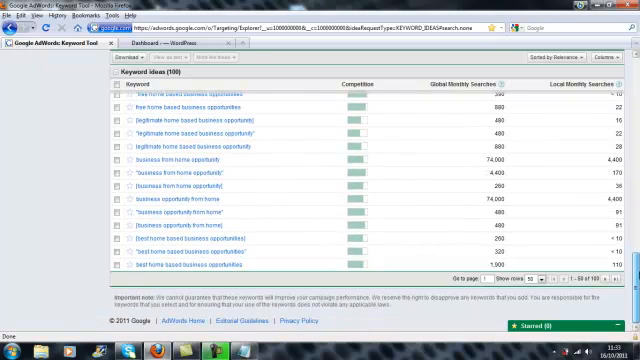
{"action": "scroll", "scroll_direction": "down", "scroll_amount": 3}
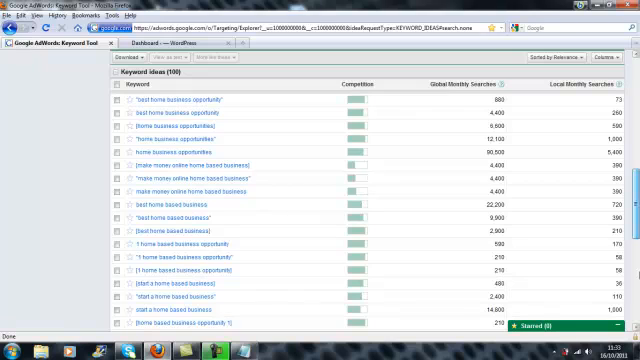
{"action": "mouse_move", "coordinate": [255, 185]}
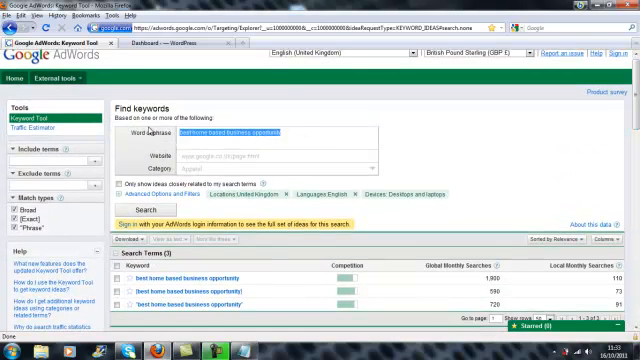
Step: Search 'make money online home based business' and scroll through its 4,400-search results
{"action": "type", "text": "make money online home based business"}
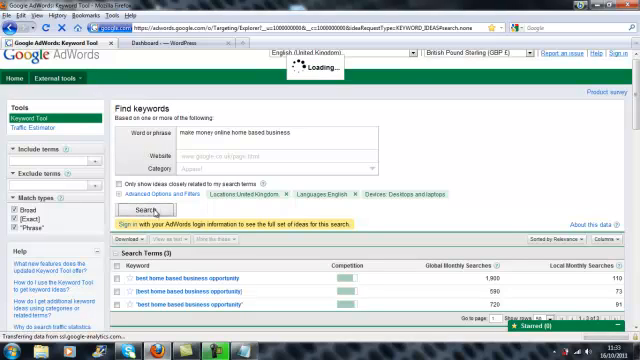
{"action": "left_click", "coordinate": [146, 210]}
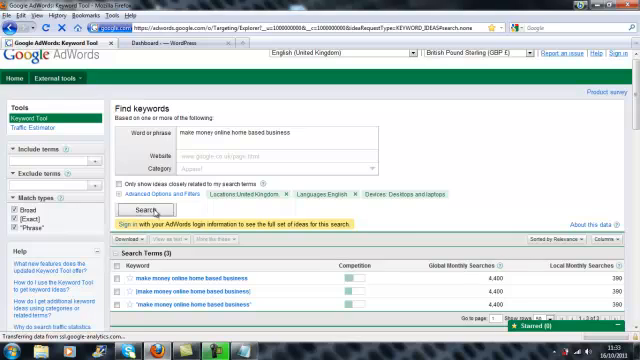
{"action": "scroll", "scroll_direction": "down", "scroll_amount": 3}
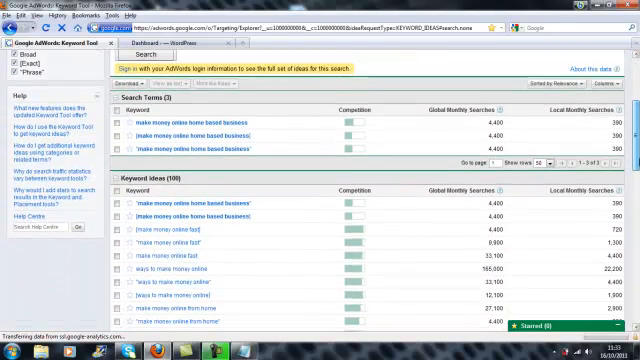
{"action": "scroll", "scroll_direction": "down", "scroll_amount": 3}
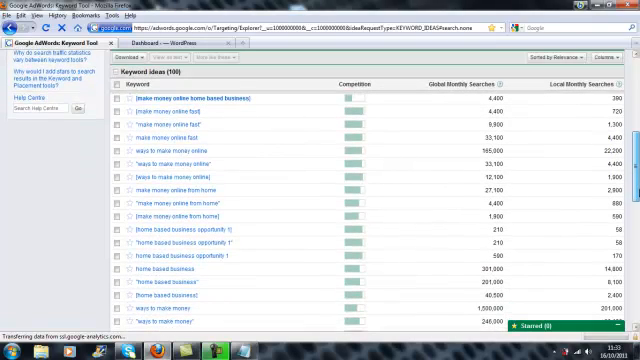
{"action": "scroll", "scroll_direction": "down", "scroll_amount": 3}
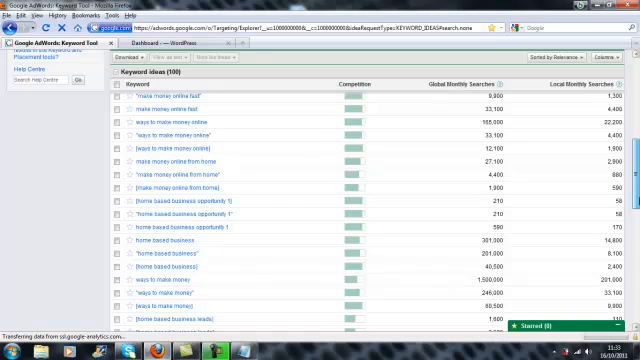
{"action": "scroll", "scroll_direction": "down", "scroll_amount": 3}
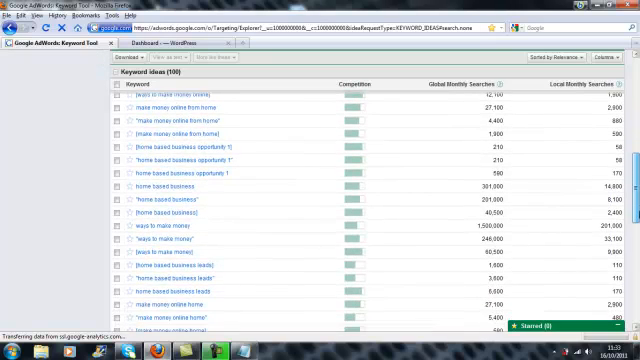
{"action": "scroll", "scroll_direction": "down", "scroll_amount": 3}
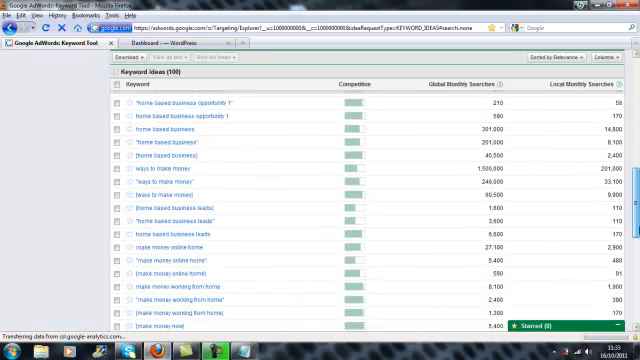
{"action": "scroll", "scroll_direction": "down", "scroll_amount": 3}
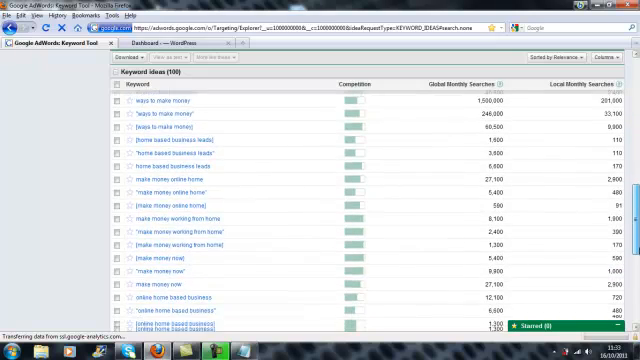
{"action": "scroll", "scroll_direction": "down", "scroll_amount": 3}
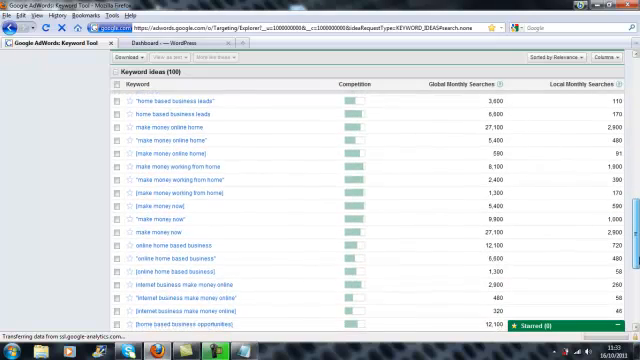
{"action": "scroll", "scroll_direction": "down", "scroll_amount": 3}
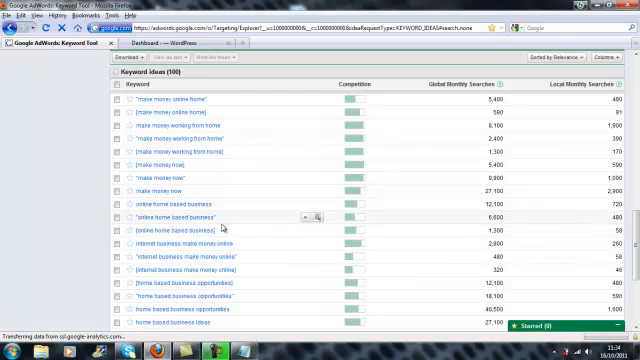
{"action": "mouse_move", "coordinate": [352, 218]}
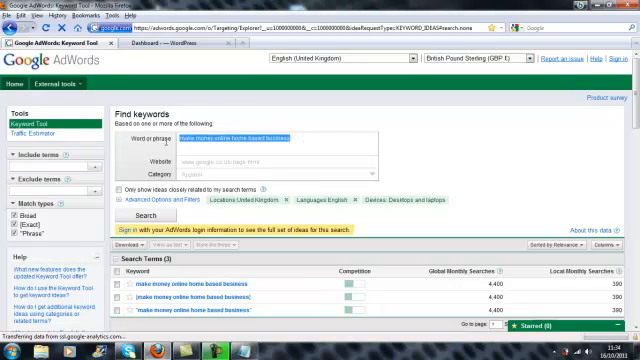
Step: Change the search phrase to 'online home based business uk'
{"action": "type", "text": "online ho"}
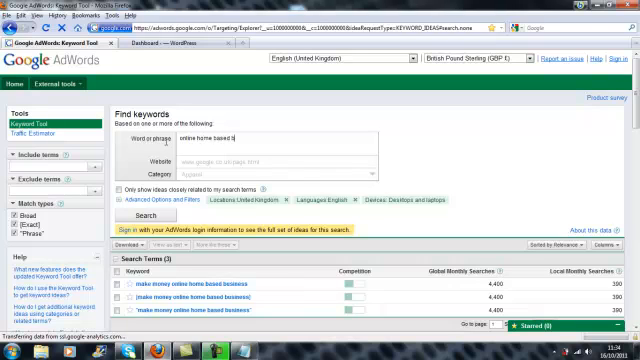
{"action": "type", "text": "uk"}
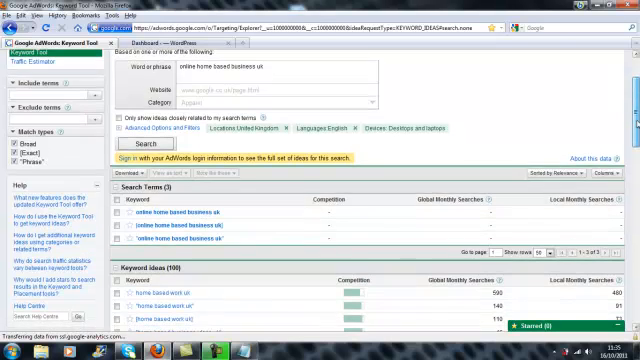
Step: Scroll down through the home based business keyword ideas list
{"action": "scroll", "scroll_direction": "down", "scroll_amount": 3}
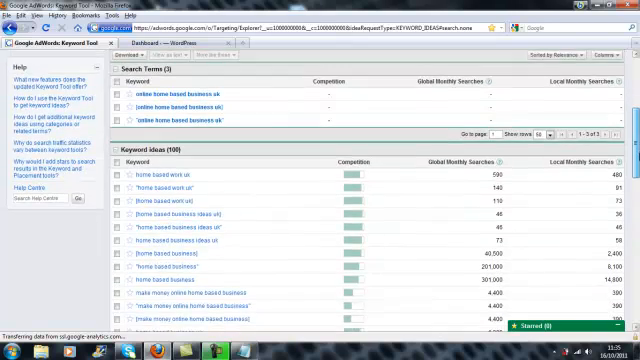
{"action": "scroll", "scroll_direction": "down", "scroll_amount": 3}
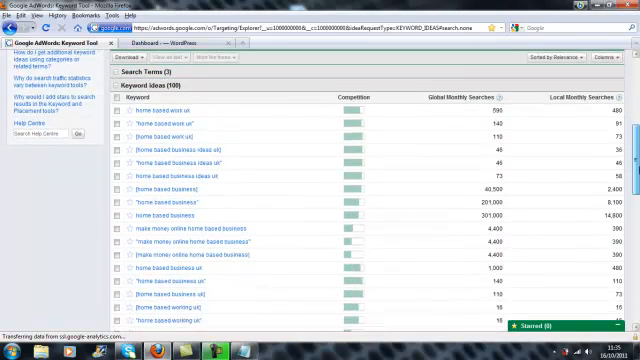
{"action": "scroll", "scroll_direction": "down", "scroll_amount": 3}
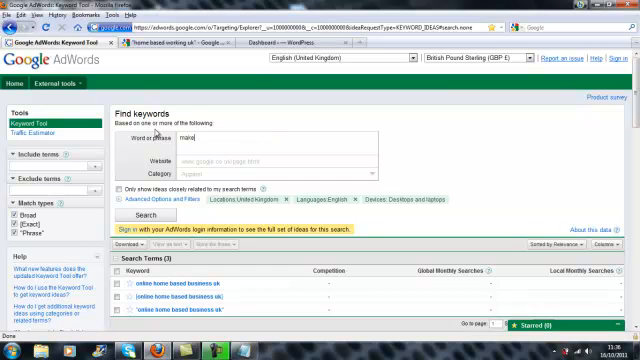
Step: Search 'make money online uk' and scroll through its 100 keyword ideas
{"action": "type", "text": "money online uk"}
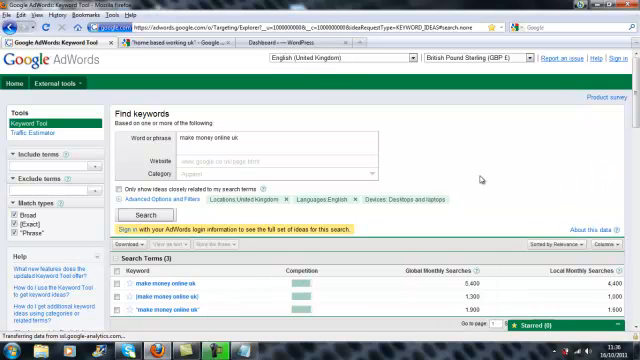
{"action": "scroll", "scroll_direction": "down", "scroll_amount": 3}
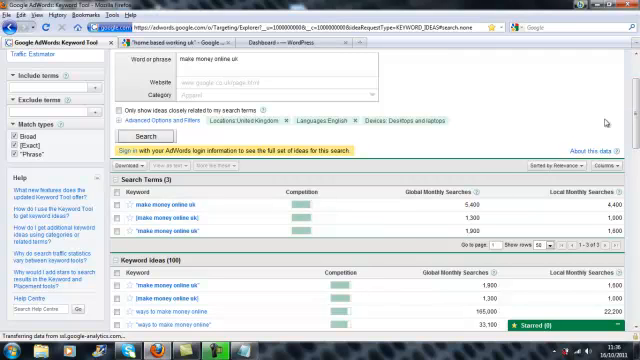
{"action": "scroll", "scroll_direction": "down", "scroll_amount": 3}
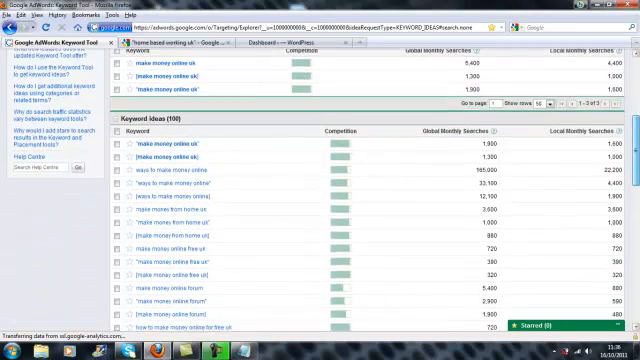
{"action": "scroll", "scroll_direction": "down", "scroll_amount": 3}
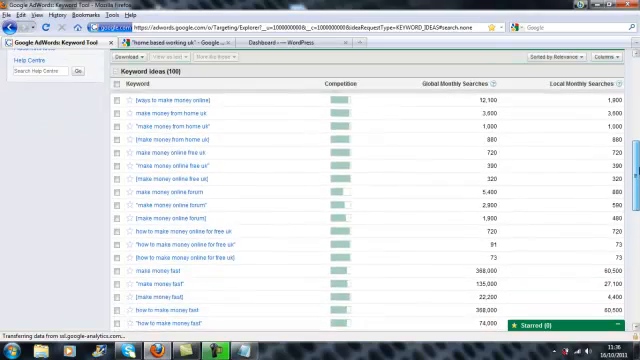
{"action": "scroll", "scroll_direction": "down", "scroll_amount": 3}
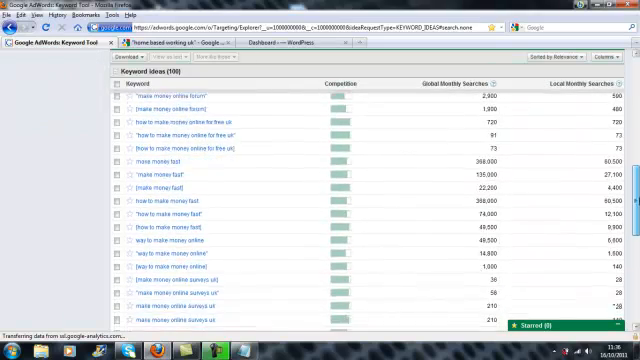
{"action": "scroll", "scroll_direction": "down", "scroll_amount": 3}
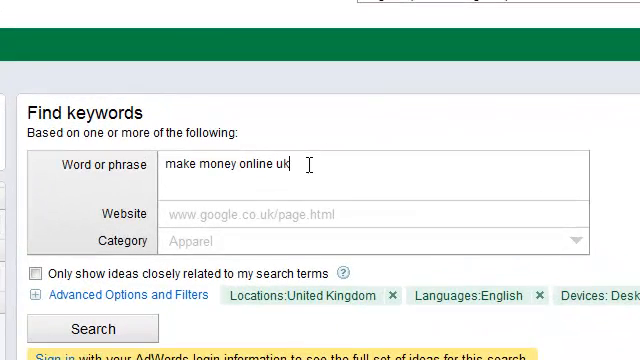
Step: Replace 'uk' with 'canada' and search 'make money online canada'
{"action": "type", "text": "cana"}
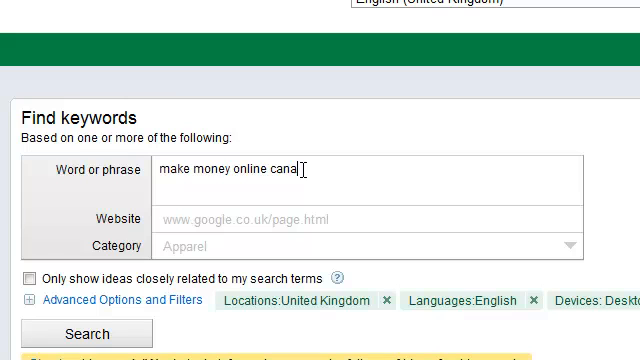
{"action": "type", "text": "da"}
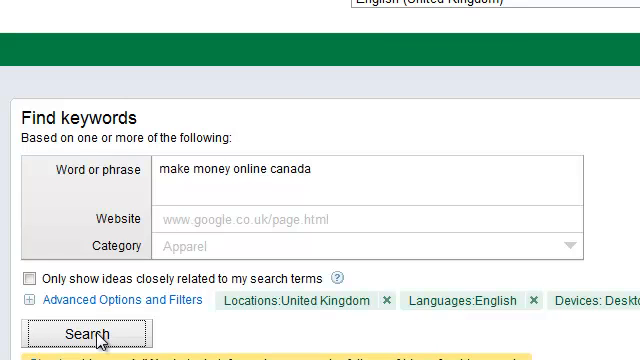
{"action": "left_click", "coordinate": [82, 333]}
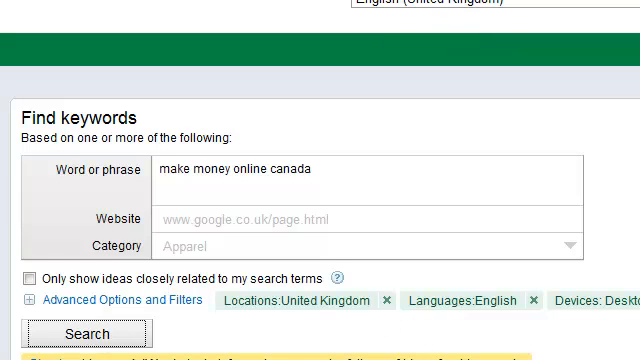
{"action": "left_click", "coordinate": [87, 333]}
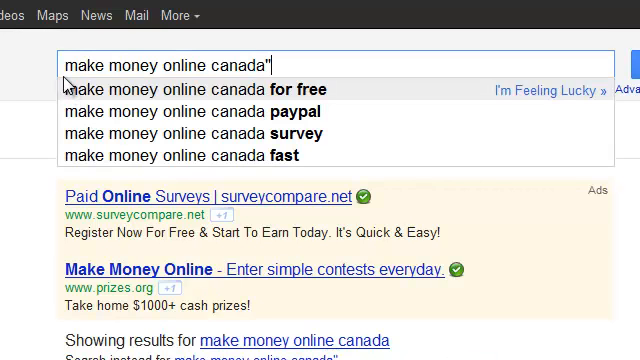
{"action": "left_click", "coordinate": [206, 89]}
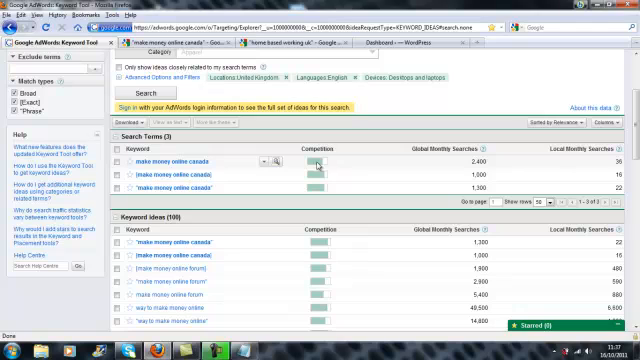
{"action": "mouse_move", "coordinate": [318, 163]}
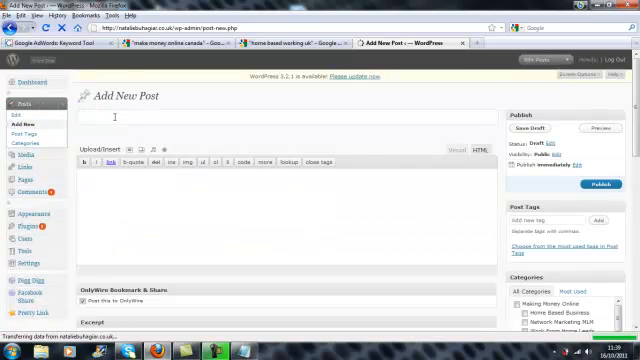
Step: Type the post title 'How To Make Money Online, Canada' in WordPress
{"action": "type", "text": "How To Make Money"}
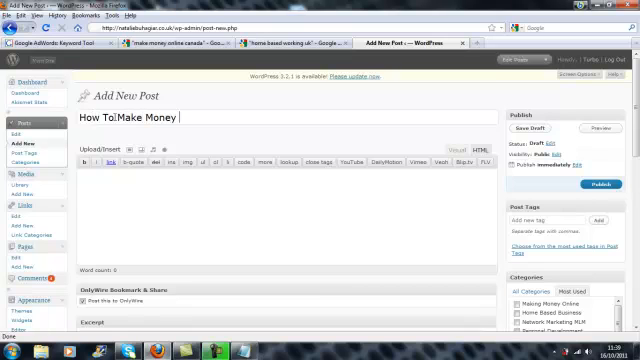
{"action": "type", "text": "Ol"}
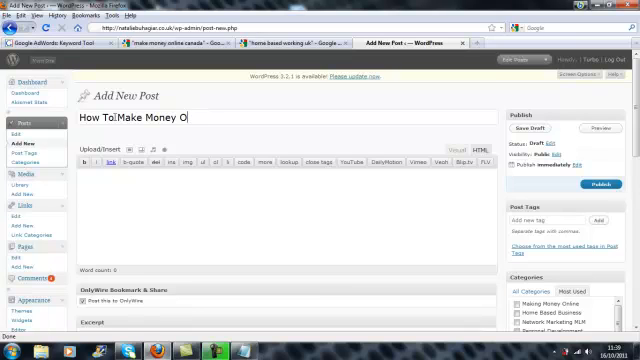
{"action": "type", "text": "nline,"}
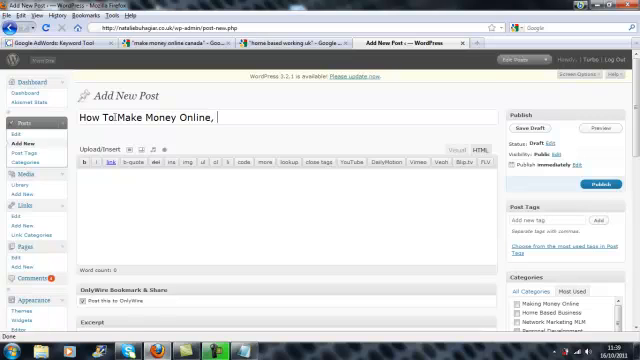
{"action": "type", "text": "Cana"}
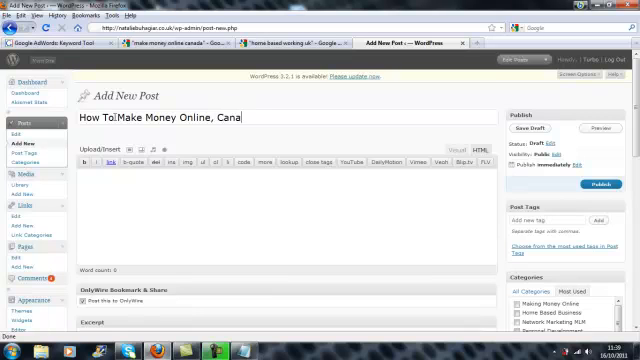
{"action": "type", "text": "da"}
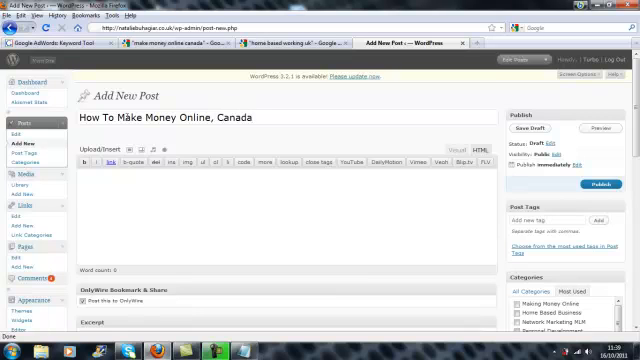
{"action": "left_click", "coordinate": [245, 117]}
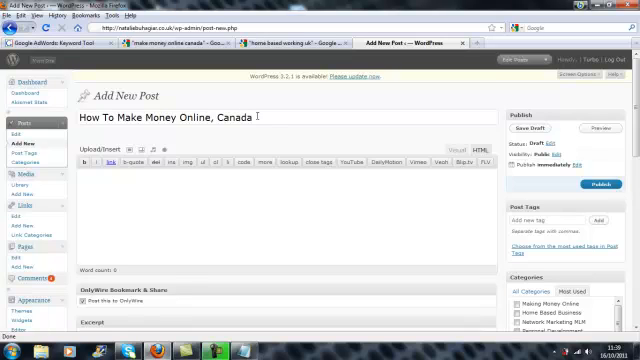